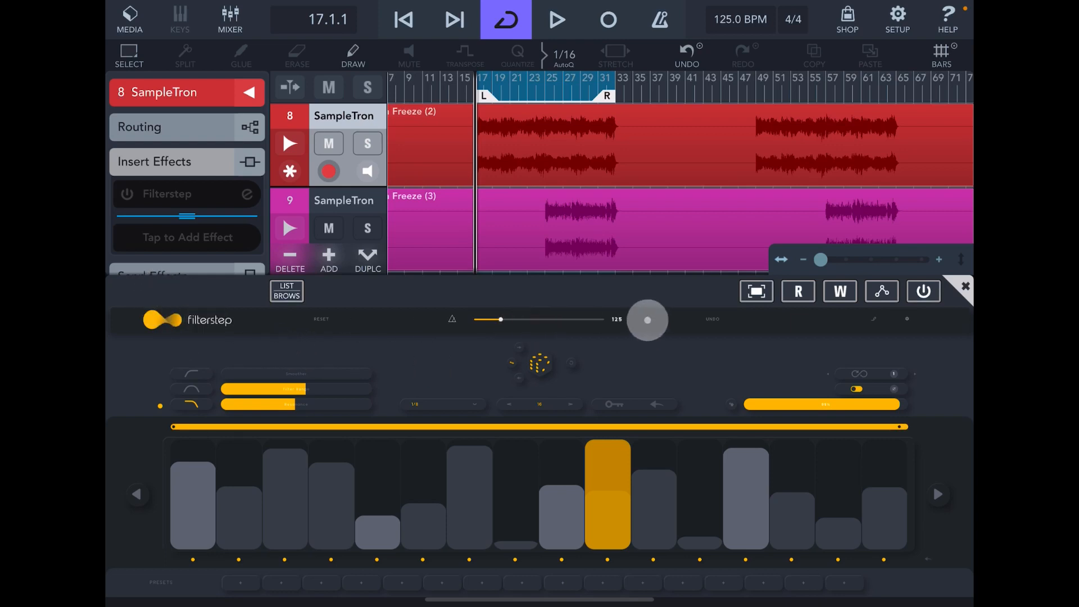
Step: Solo the first SampleTron track, audition the loop once and return to the loop start
{"action": "left_click_drag", "start_coordinate": [645, 318], "coordinate": [634, 318]}
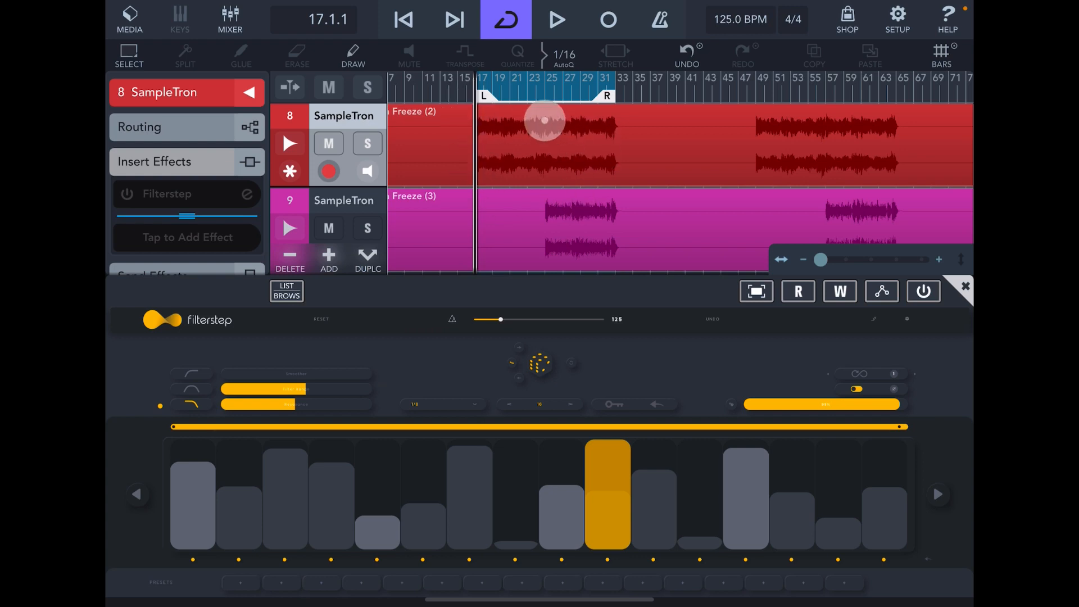
{"action": "left_click", "coordinate": [557, 19]}
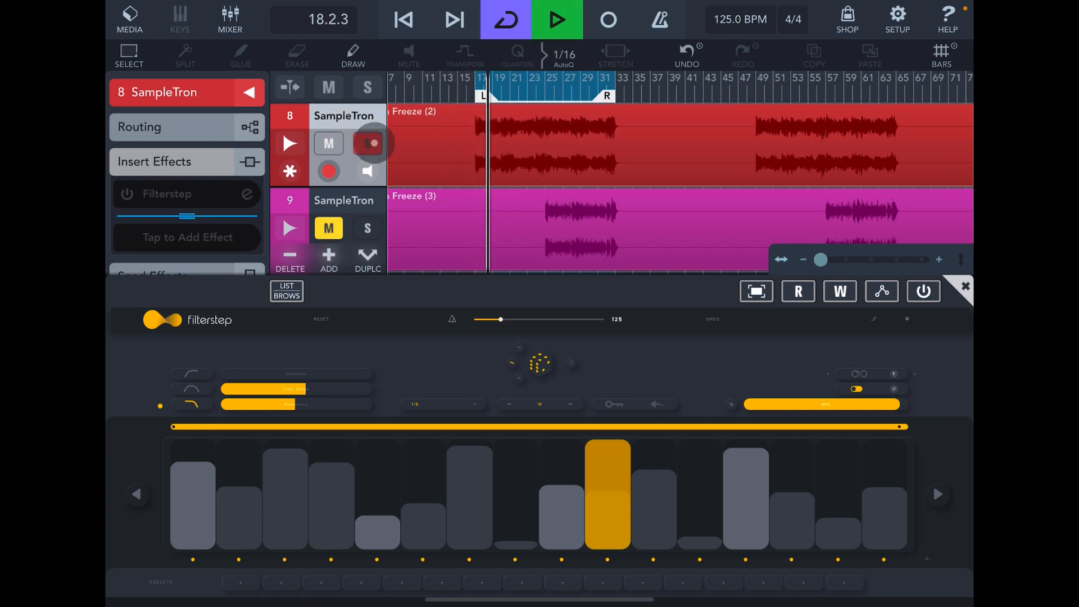
{"action": "left_click", "coordinate": [366, 143]}
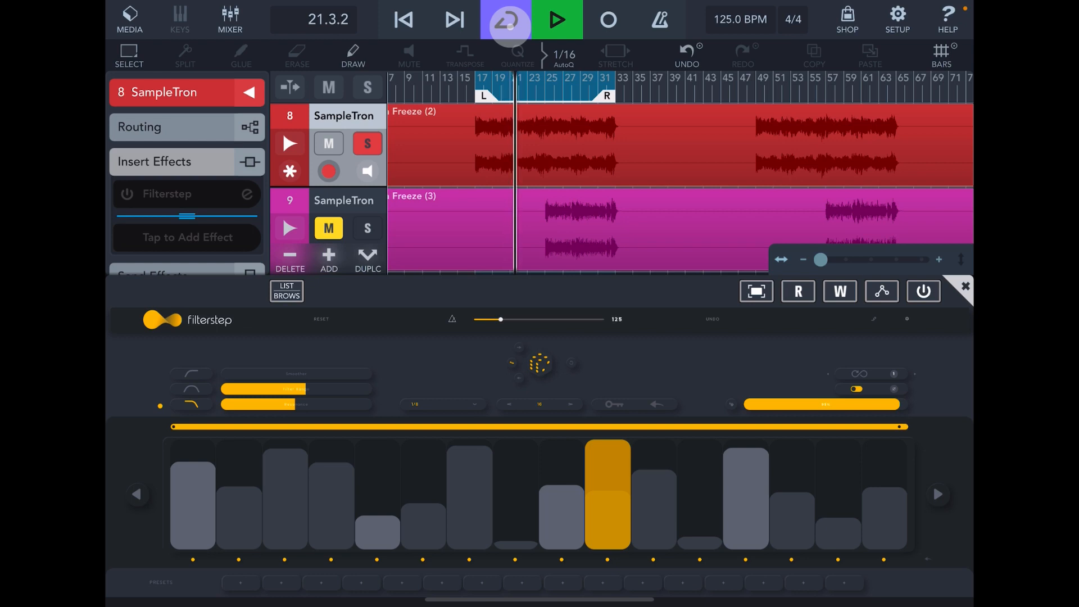
{"action": "left_click", "coordinate": [556, 19]}
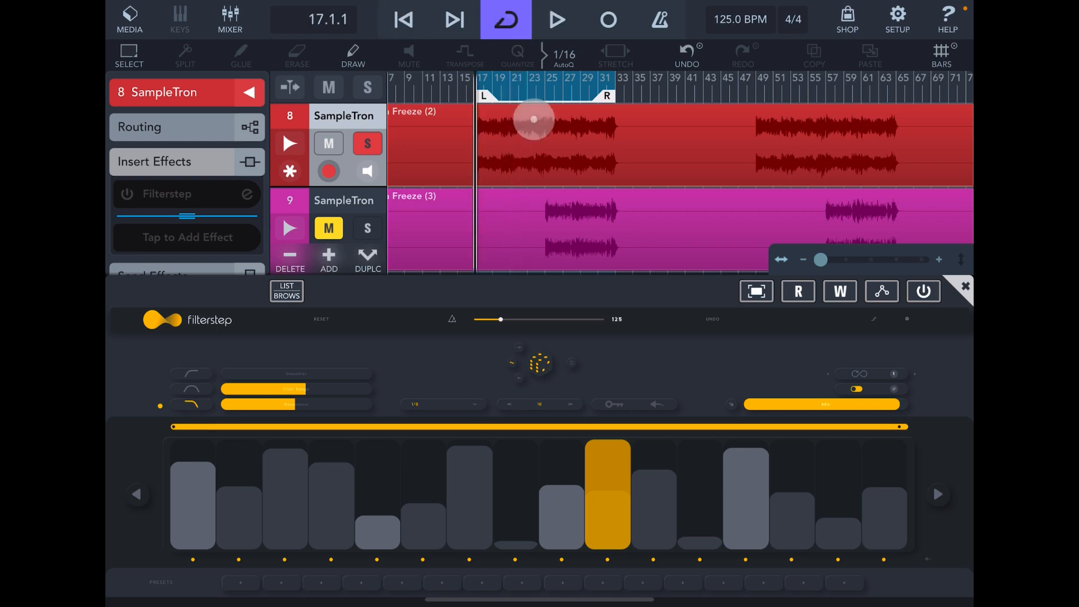
Step: Enable the Filterstep insert on the soloed track and play the loop through it
{"action": "left_click", "coordinate": [924, 290]}
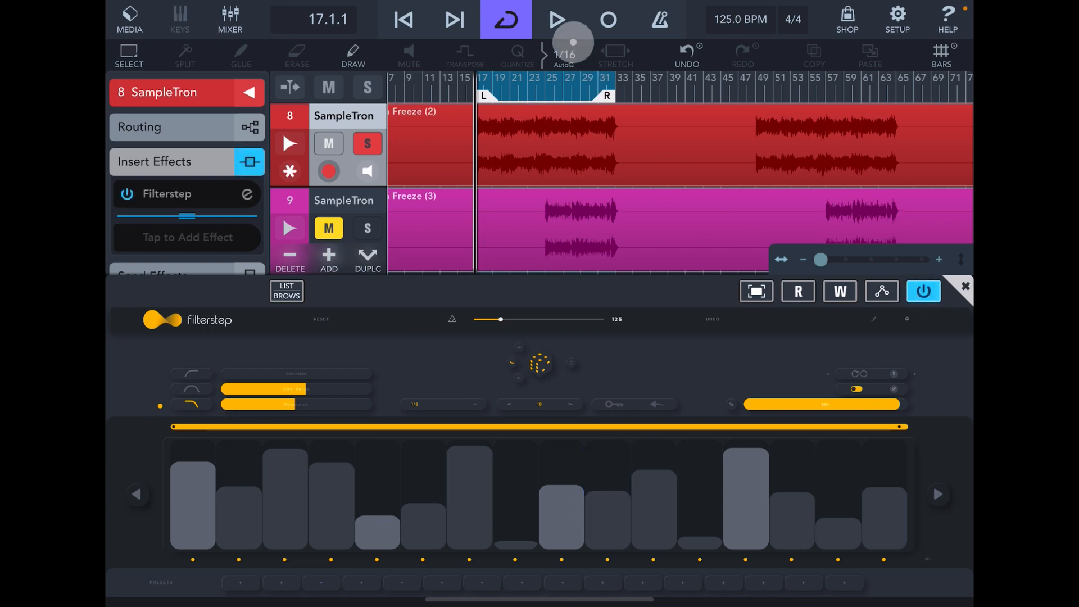
{"action": "left_click", "coordinate": [554, 19]}
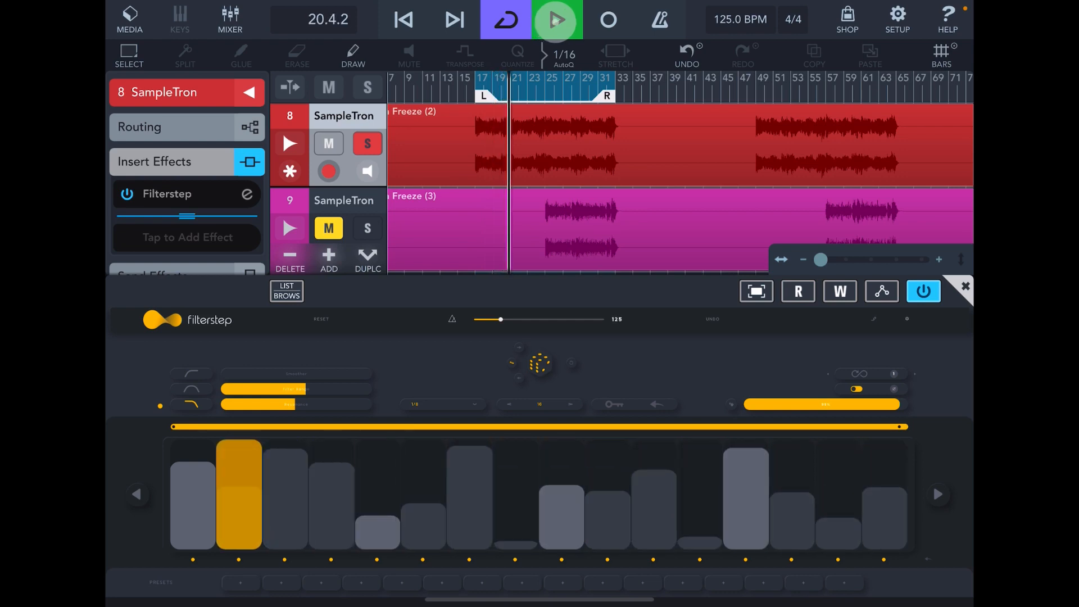
{"action": "left_click", "coordinate": [554, 19]}
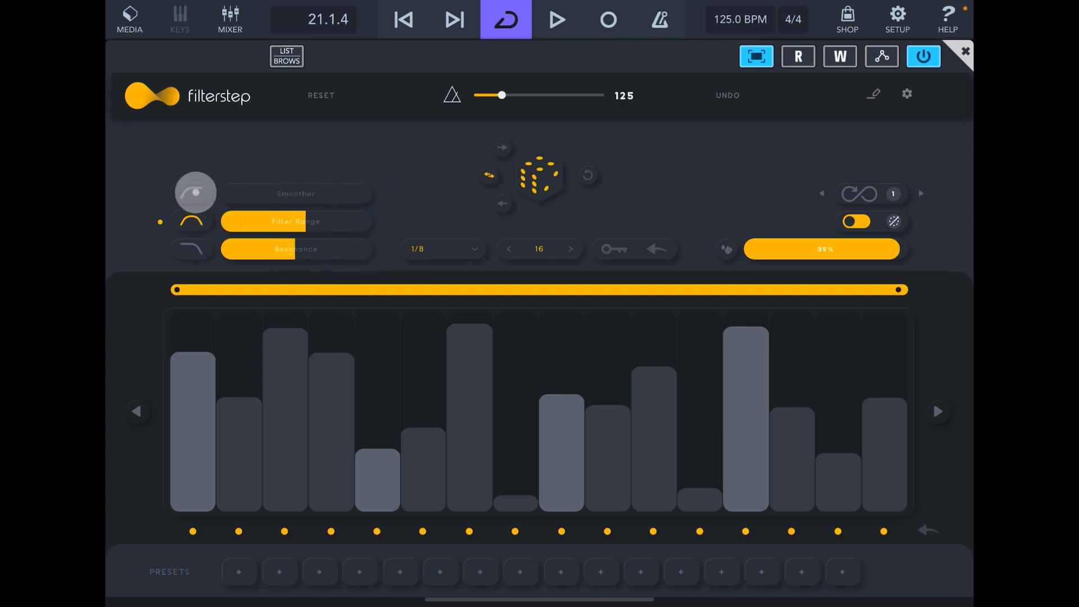
Step: Select the third filter curve shape and raise the Filterstep mix to 100%
{"action": "left_click", "coordinate": [195, 194]}
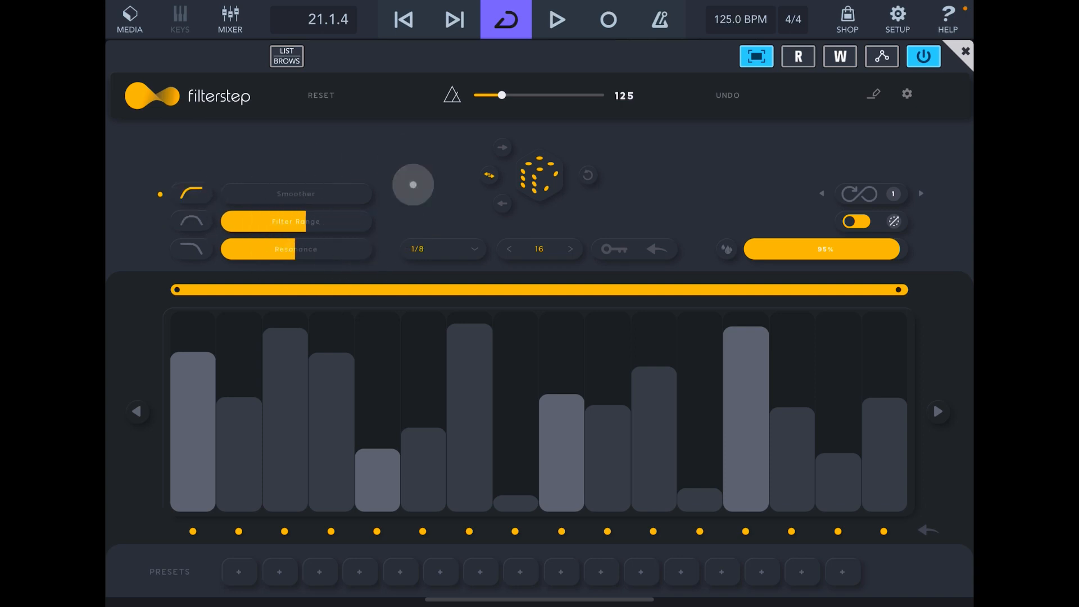
{"action": "left_click", "coordinate": [191, 250]}
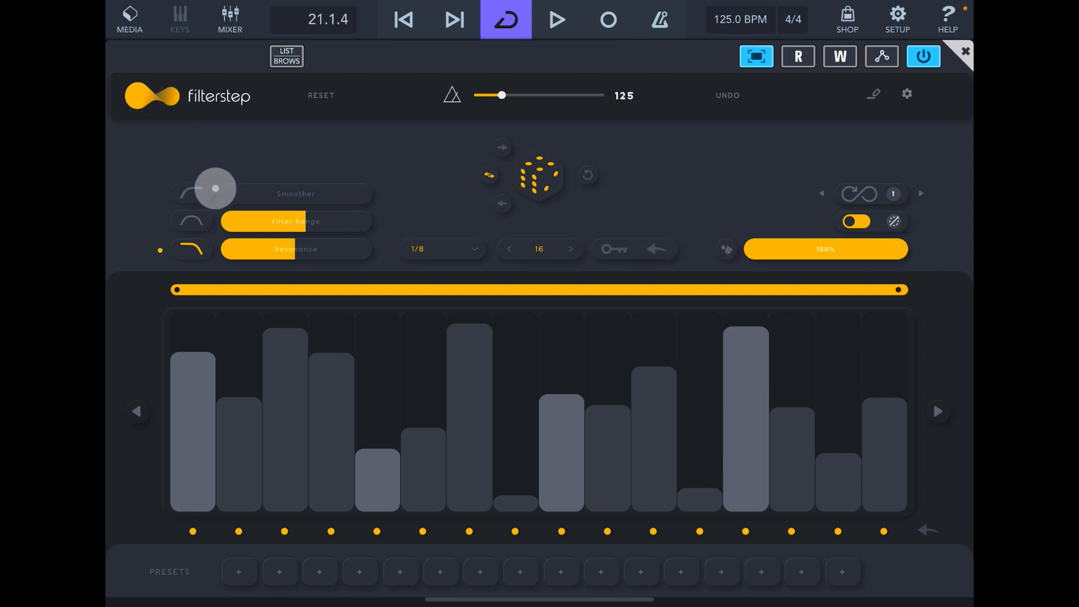
{"action": "left_click_drag", "start_coordinate": [215, 188], "coordinate": [227, 203]}
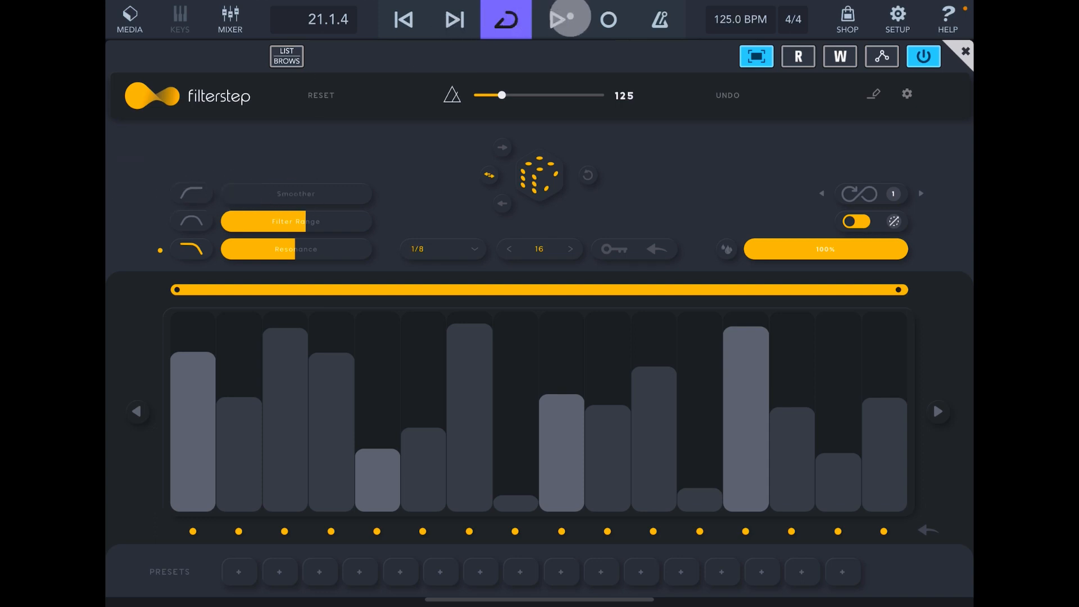
{"action": "left_click", "coordinate": [565, 19]}
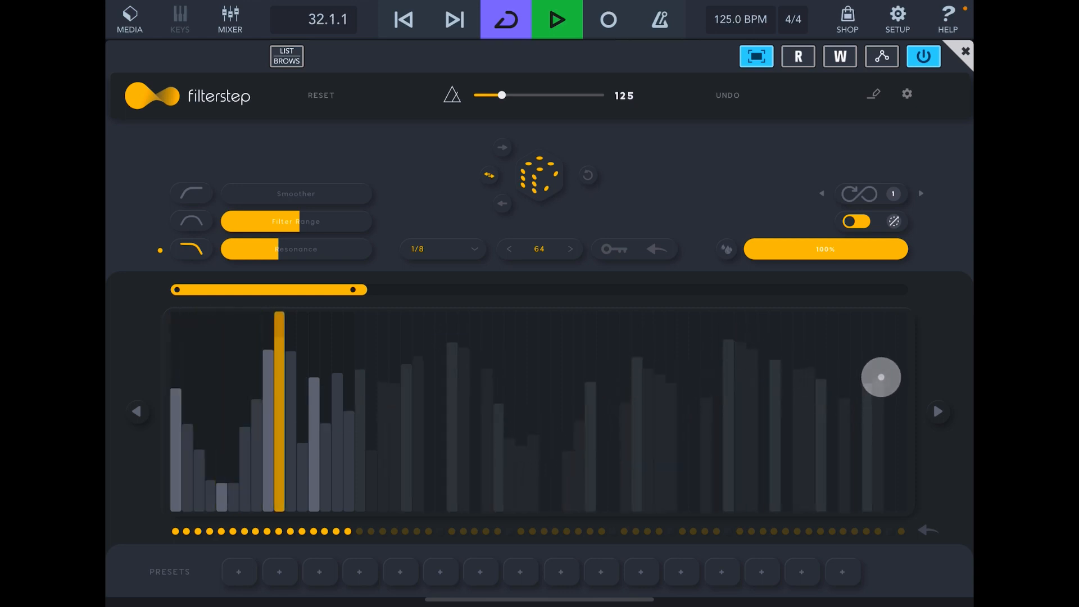
Step: Drag the step count back up to a 16-step sequence while the loop plays
{"action": "left_click_drag", "start_coordinate": [358, 289], "coordinate": [526, 284]}
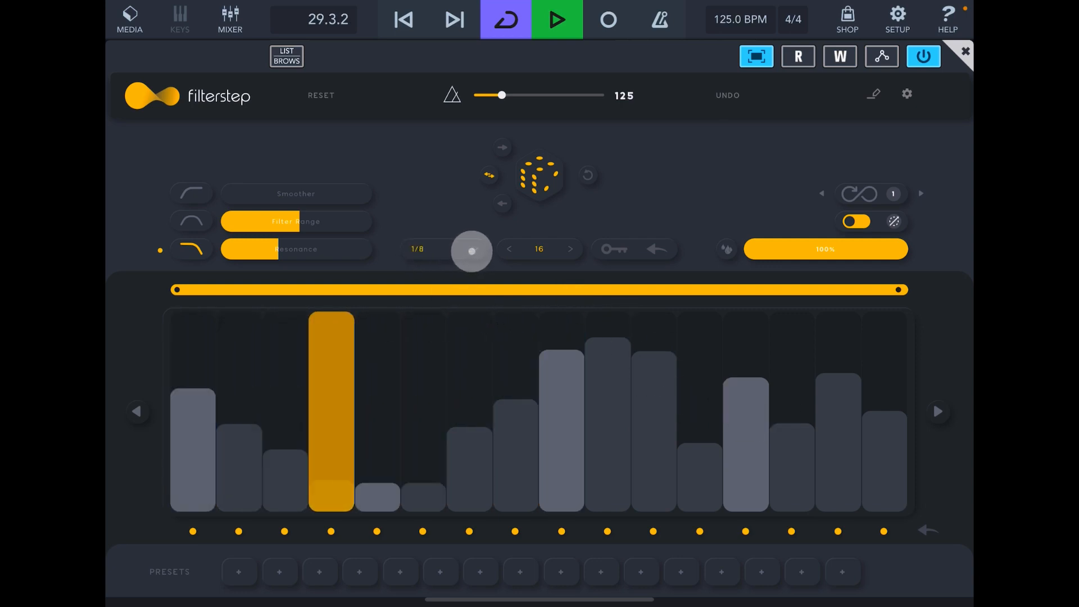
Step: Try step resolutions 1/32 and 1/64, then pick another division from the resolution list
{"action": "left_click", "coordinate": [441, 250]}
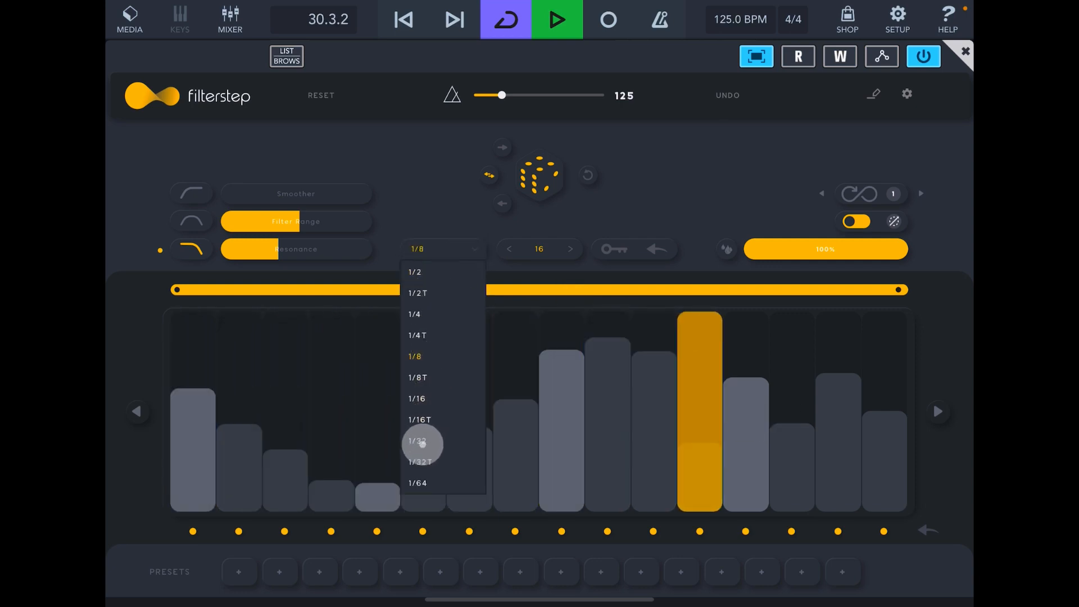
{"action": "left_click", "coordinate": [415, 441]}
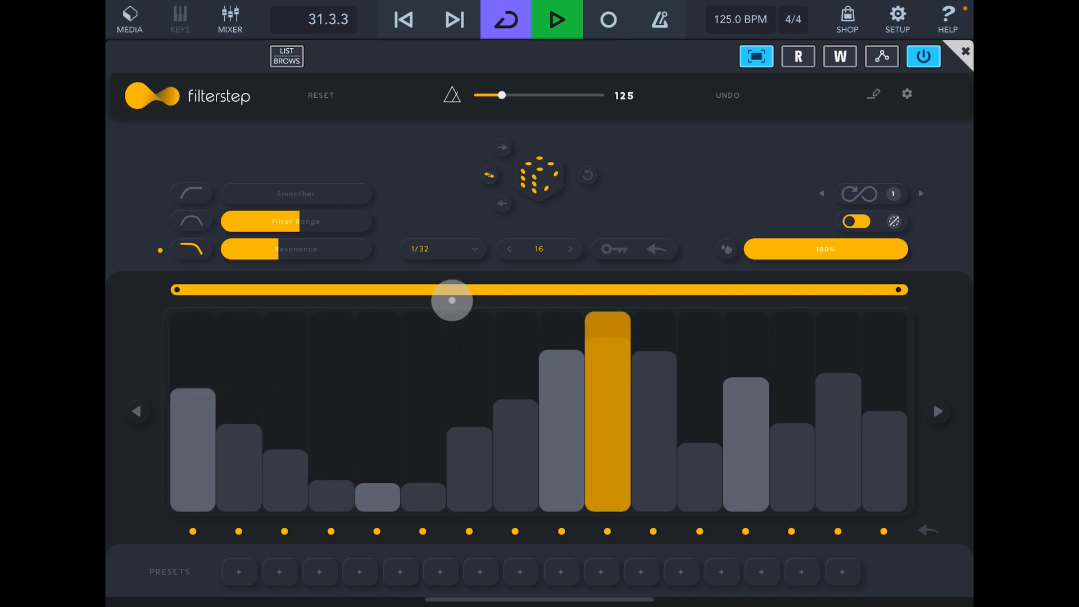
{"action": "left_click", "coordinate": [441, 249]}
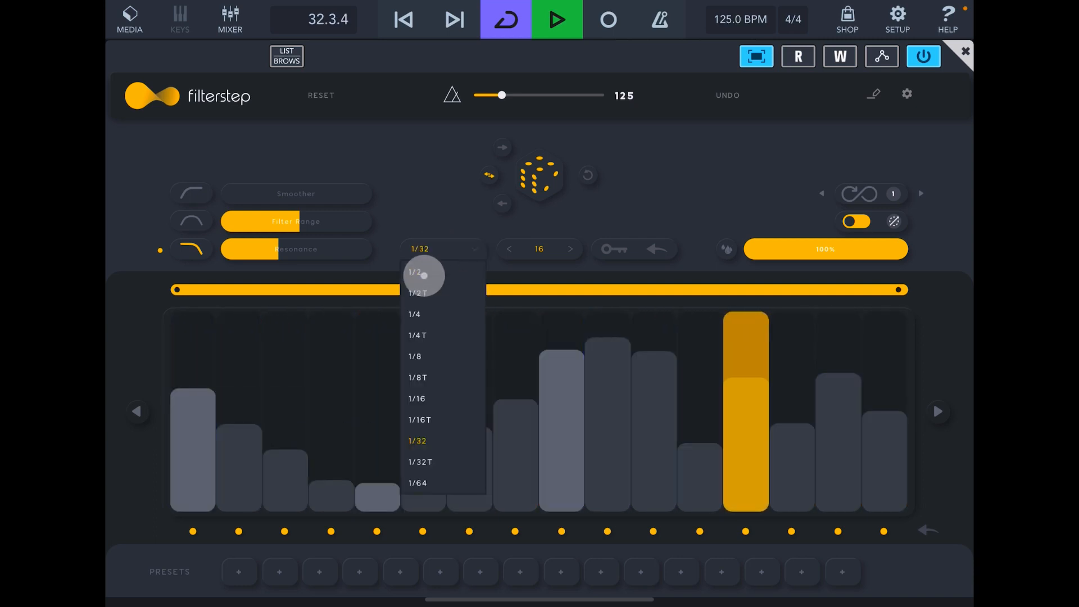
{"action": "left_click", "coordinate": [417, 483]}
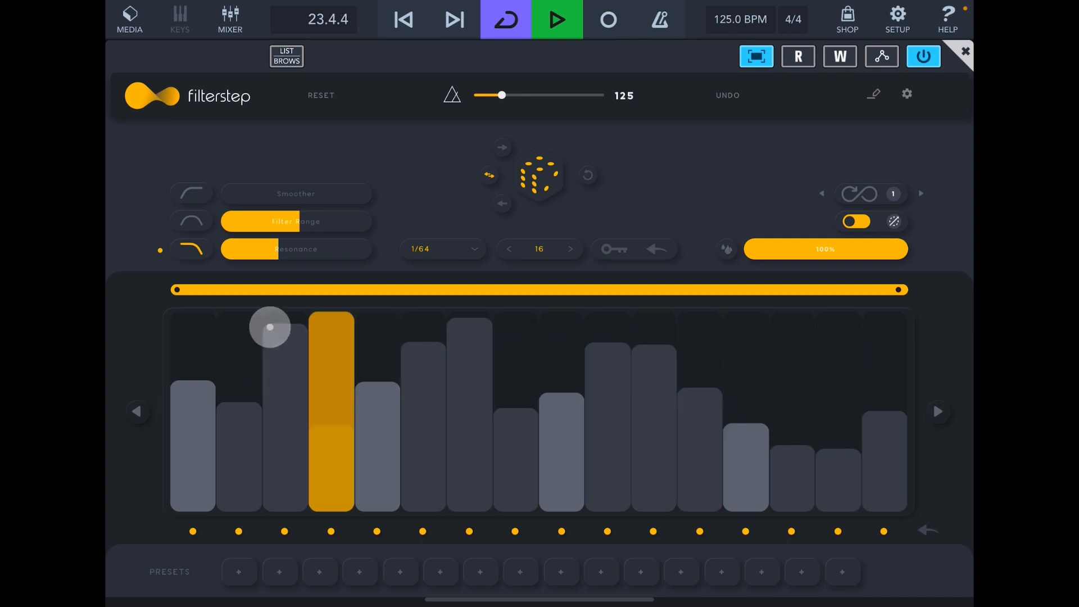
{"action": "left_click", "coordinate": [440, 248]}
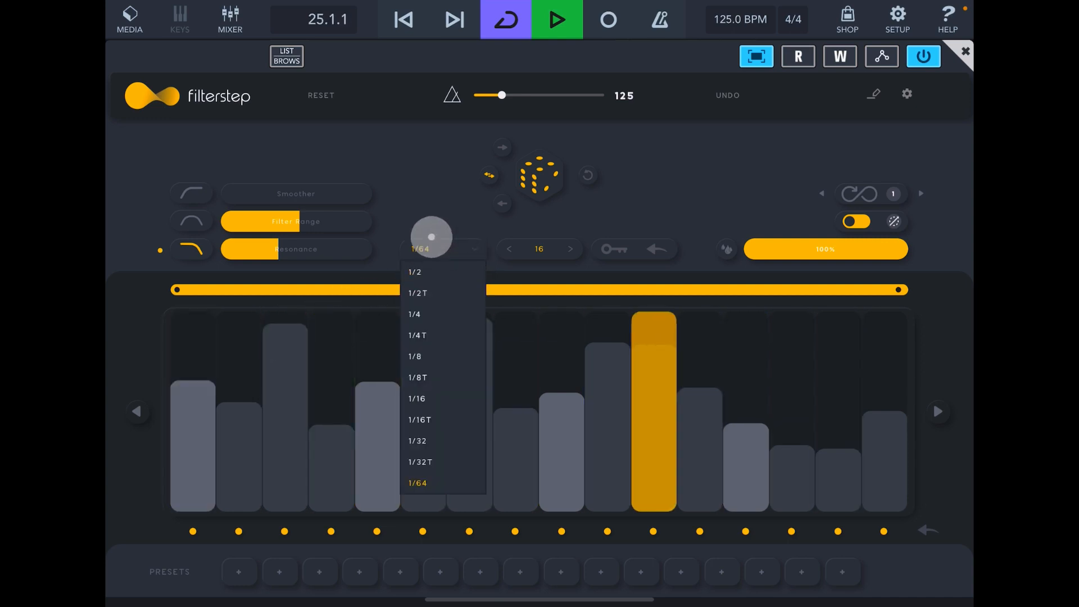
{"action": "left_click", "coordinate": [415, 356]}
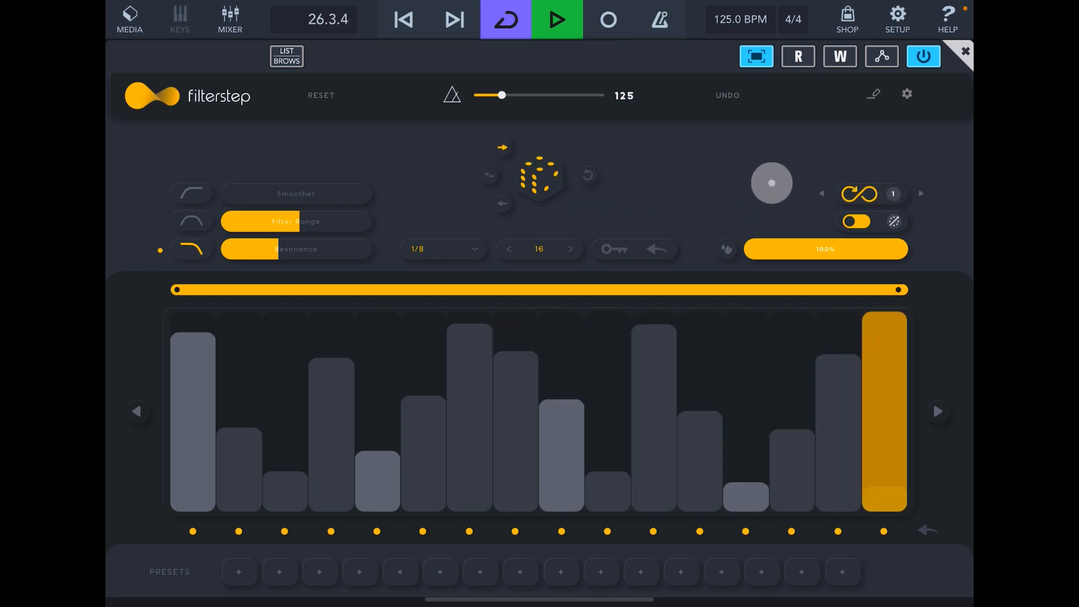
Step: Adjust the automatic randomize setting for the infinite randomize loop
{"action": "left_click_drag", "start_coordinate": [560, 468], "coordinate": [560, 347]}
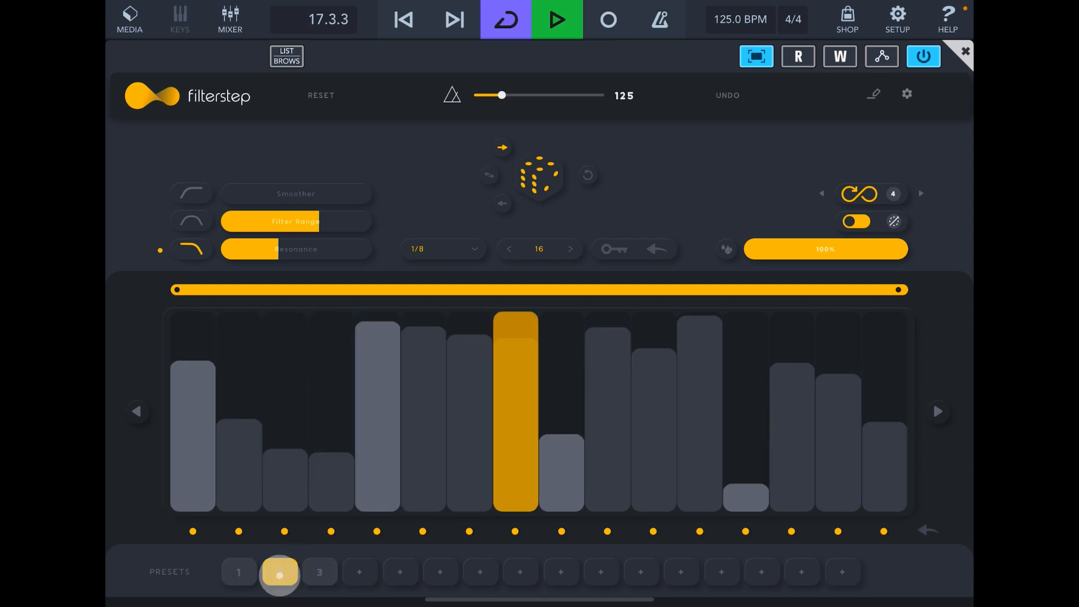
Step: Store the second Filterstep preset slot
{"action": "left_click", "coordinate": [238, 572]}
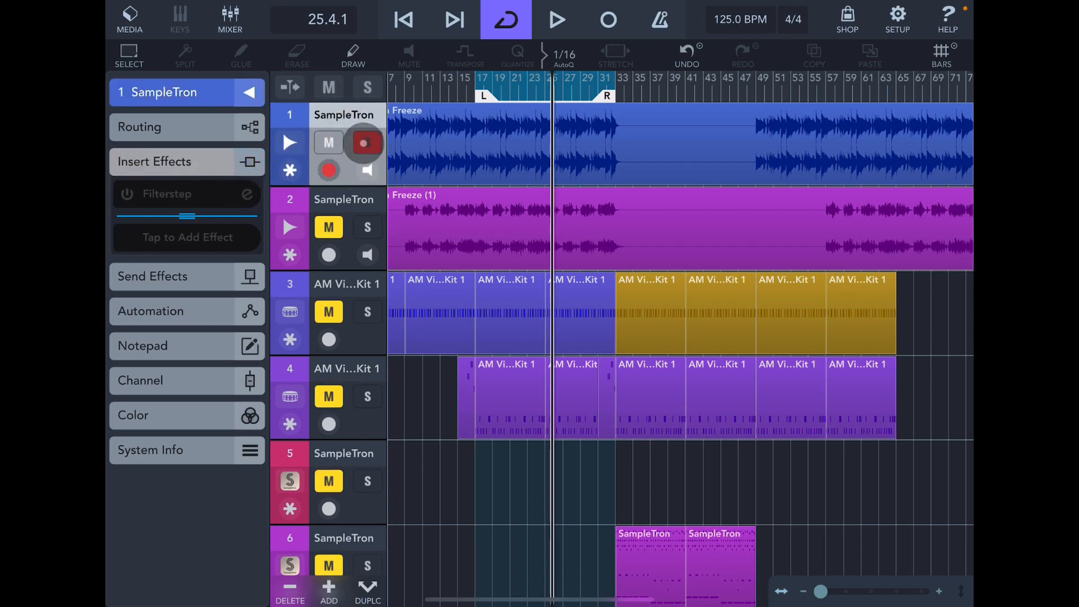
Step: Solo the first SampleTron track and reopen its Filterstep insert for editing
{"action": "left_click", "coordinate": [556, 19]}
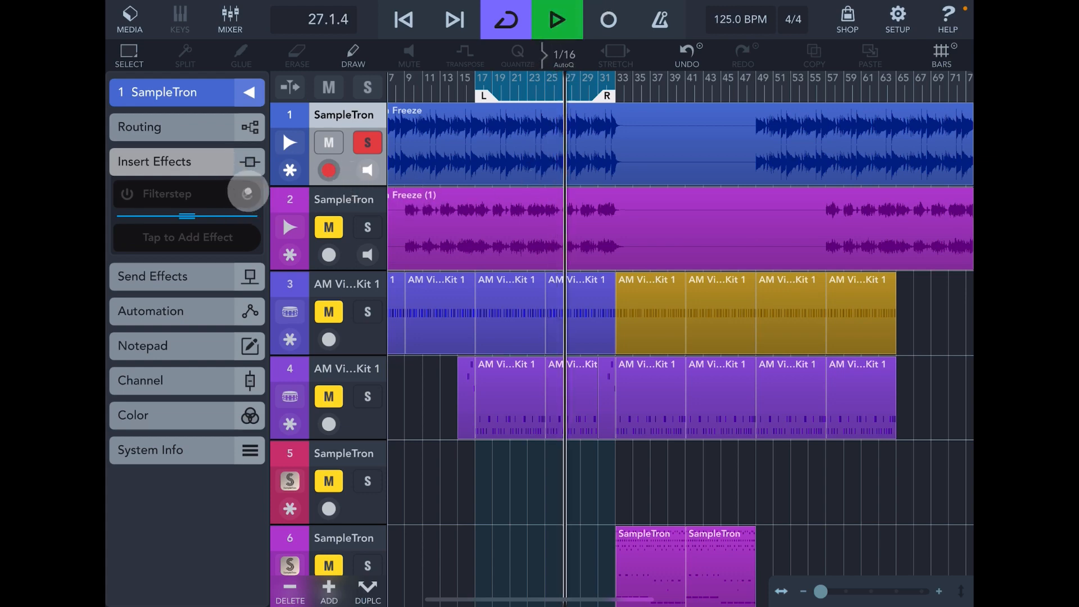
{"action": "left_click", "coordinate": [166, 193]}
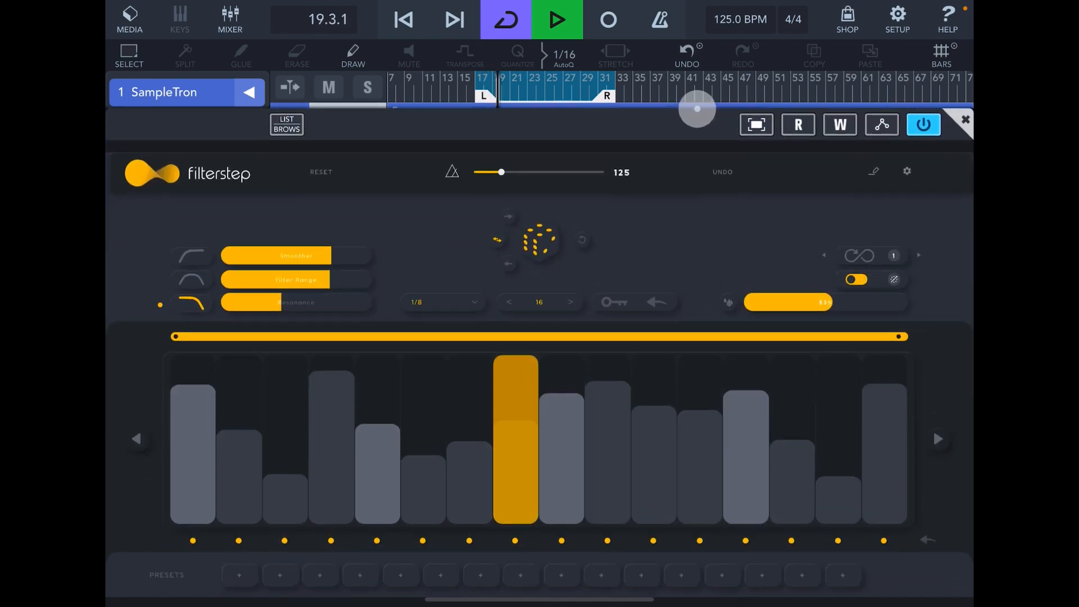
Step: Adjust a Filterstep editor control while reworking the first track's pattern
{"action": "left_click", "coordinate": [443, 301]}
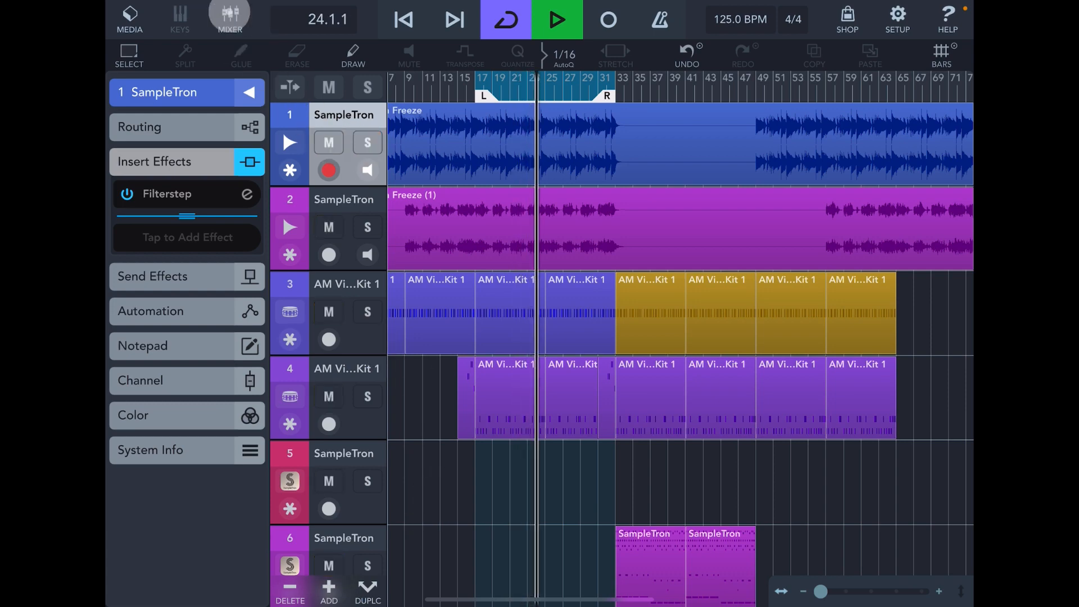
Step: Clear the solo and play the full mix with Filterstep active on the first SampleTron track
{"action": "left_click", "coordinate": [230, 19]}
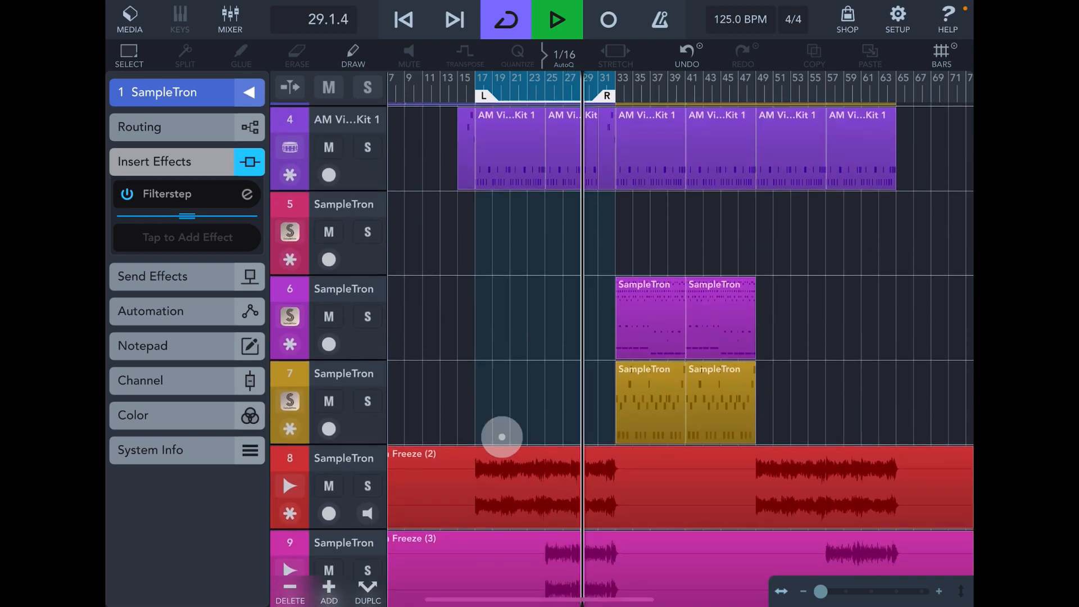
{"action": "left_click", "coordinate": [556, 19]}
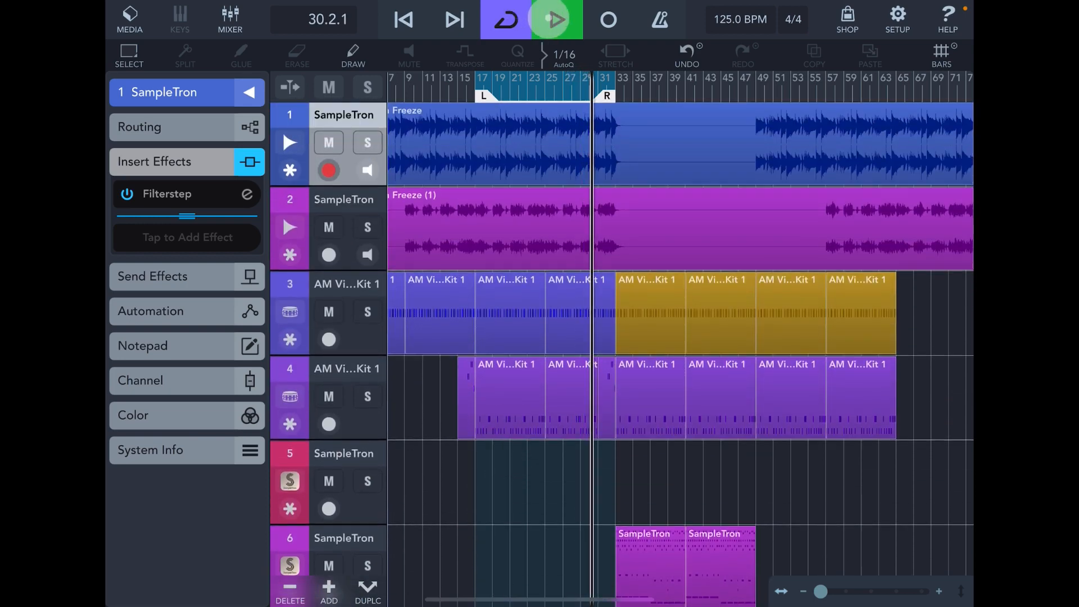